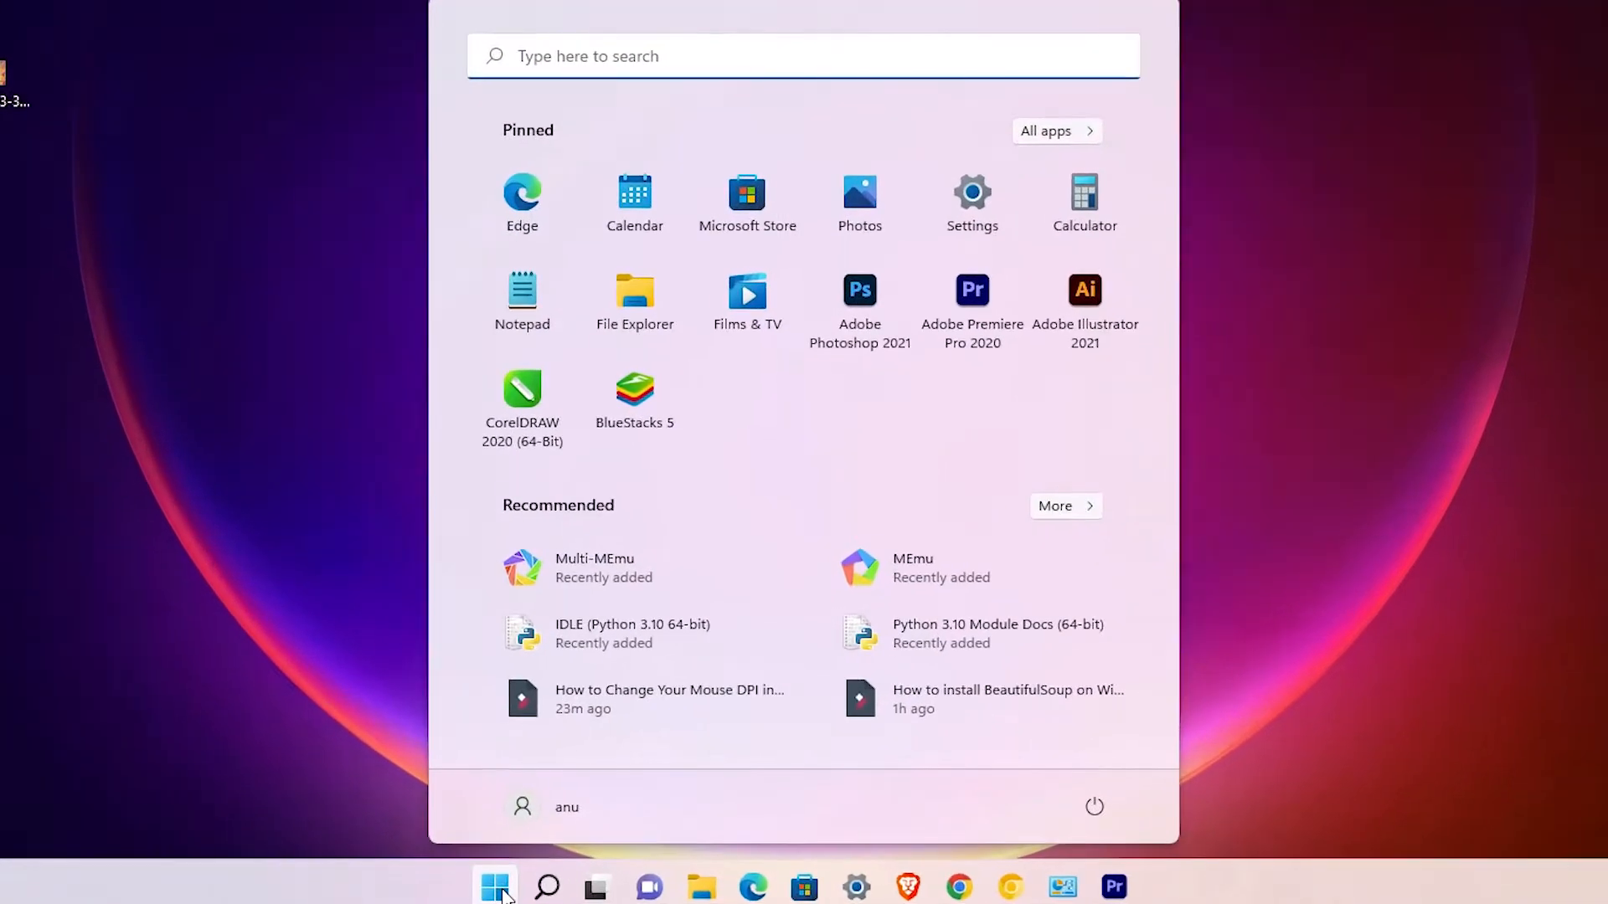
Search the Start menu for 'co' to reach Control Panel
type("co")
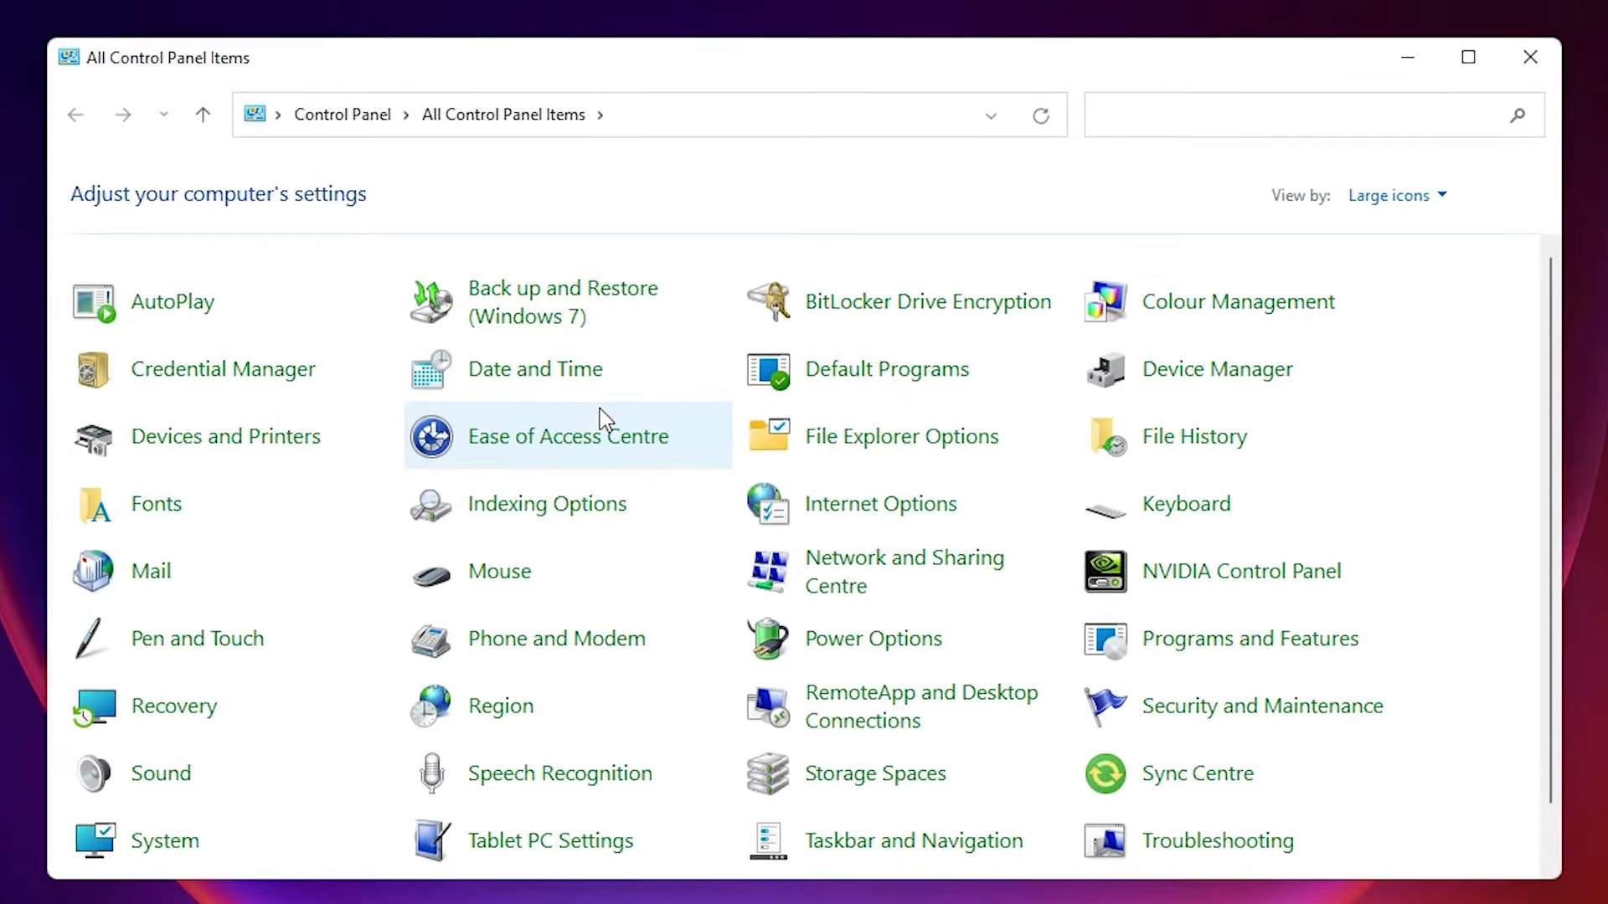
mouse_move(1208, 652)
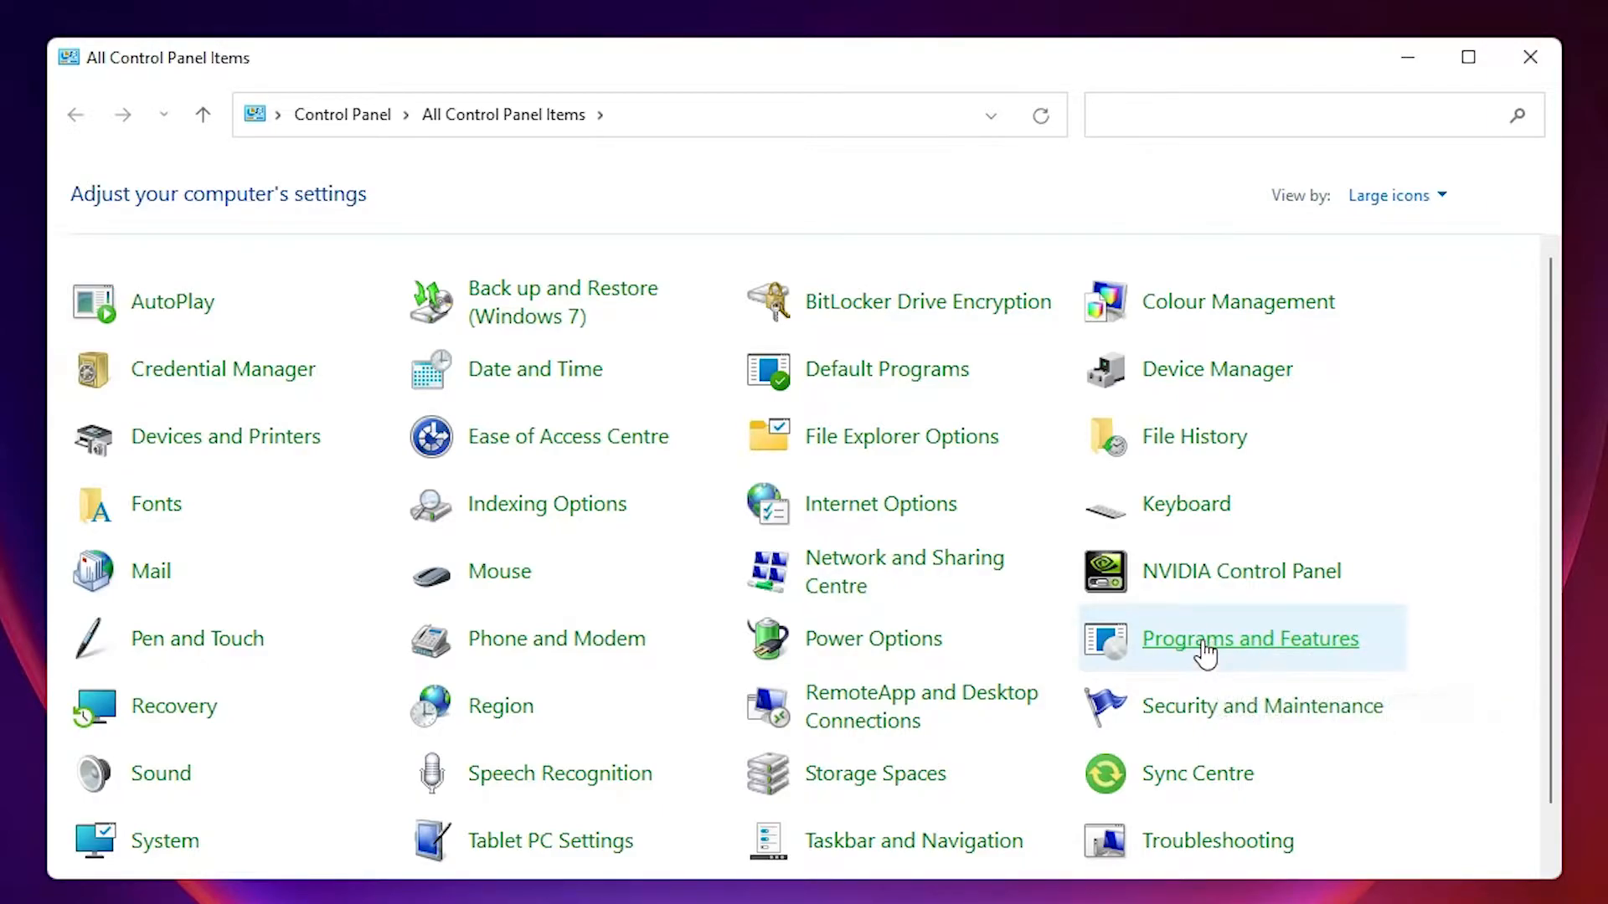
In Programs and Features, search for 'memu' and select the MEmu entry
left_click(1249, 638)
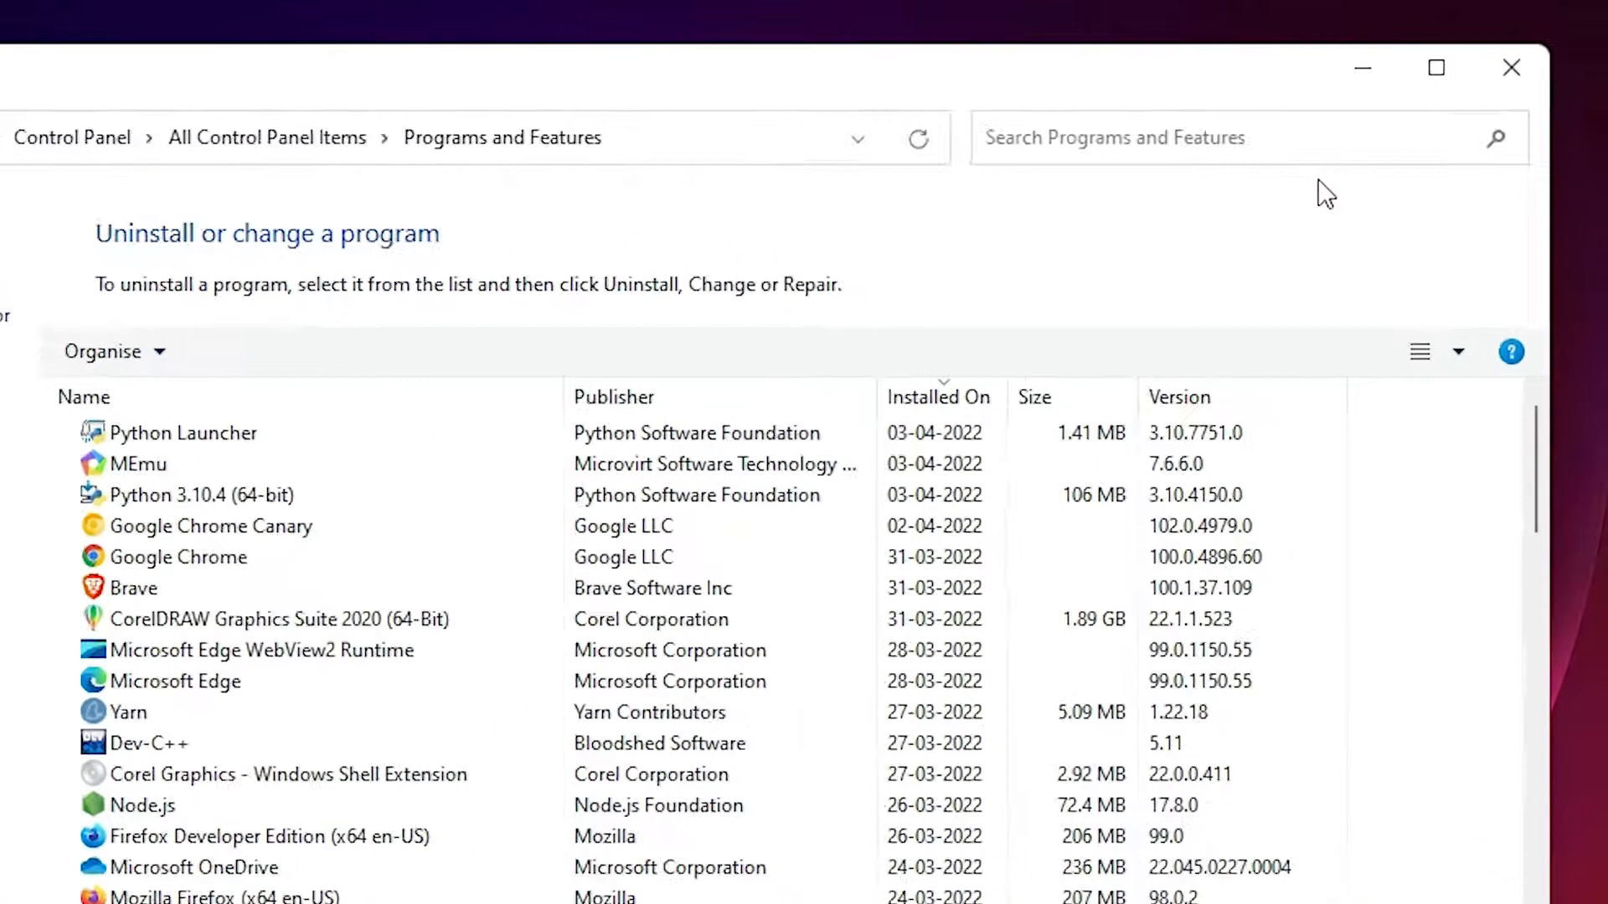
type("m")
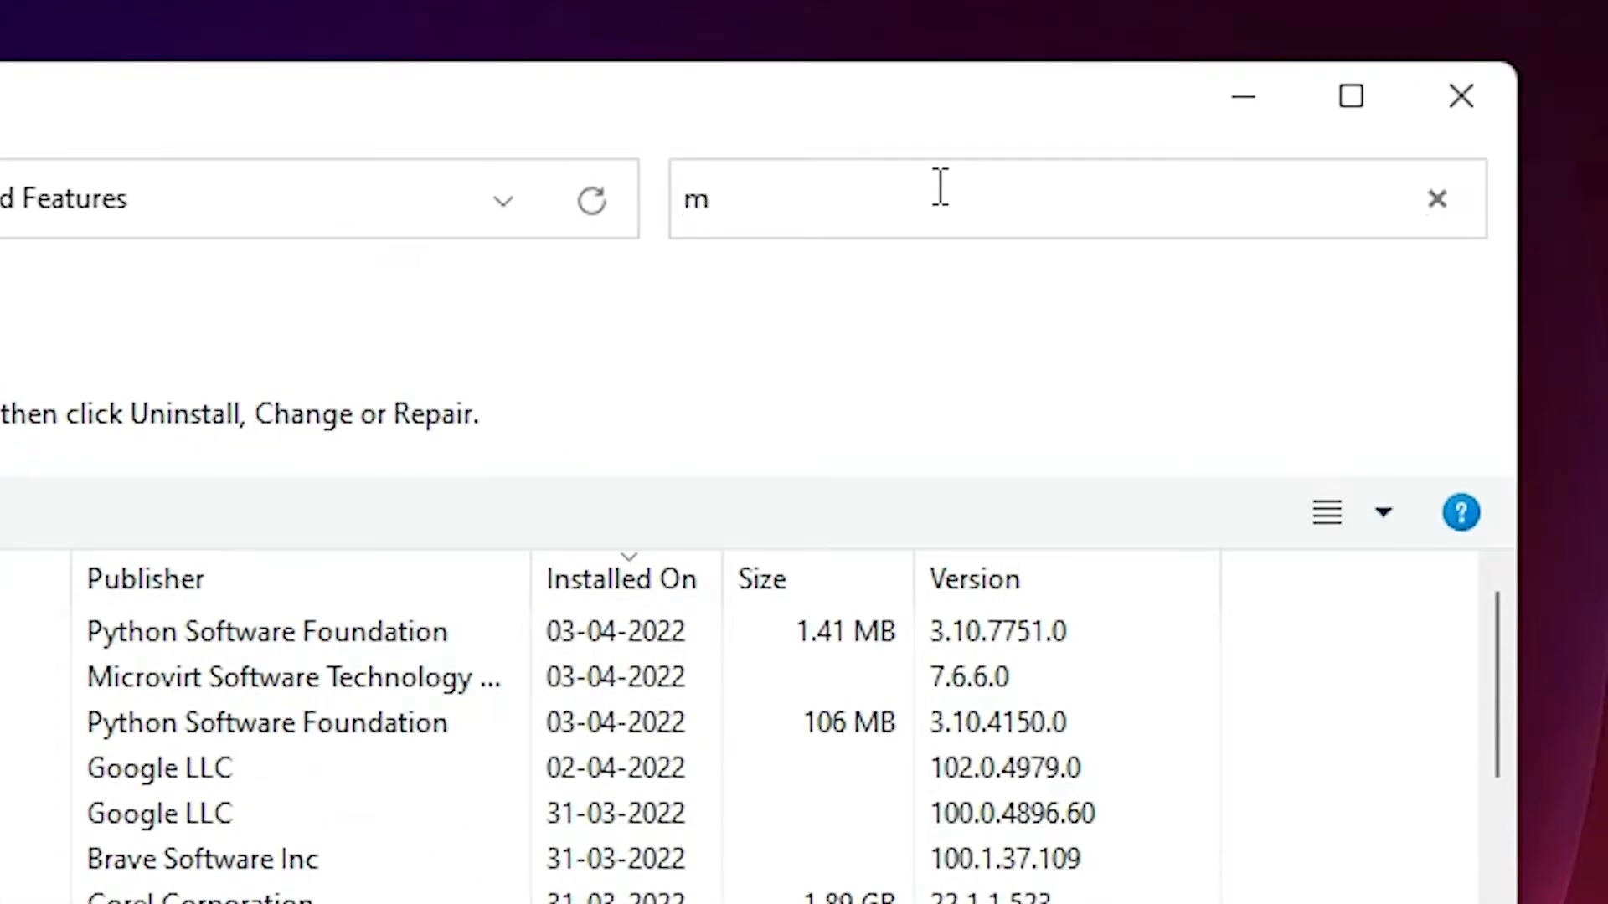
type("em")
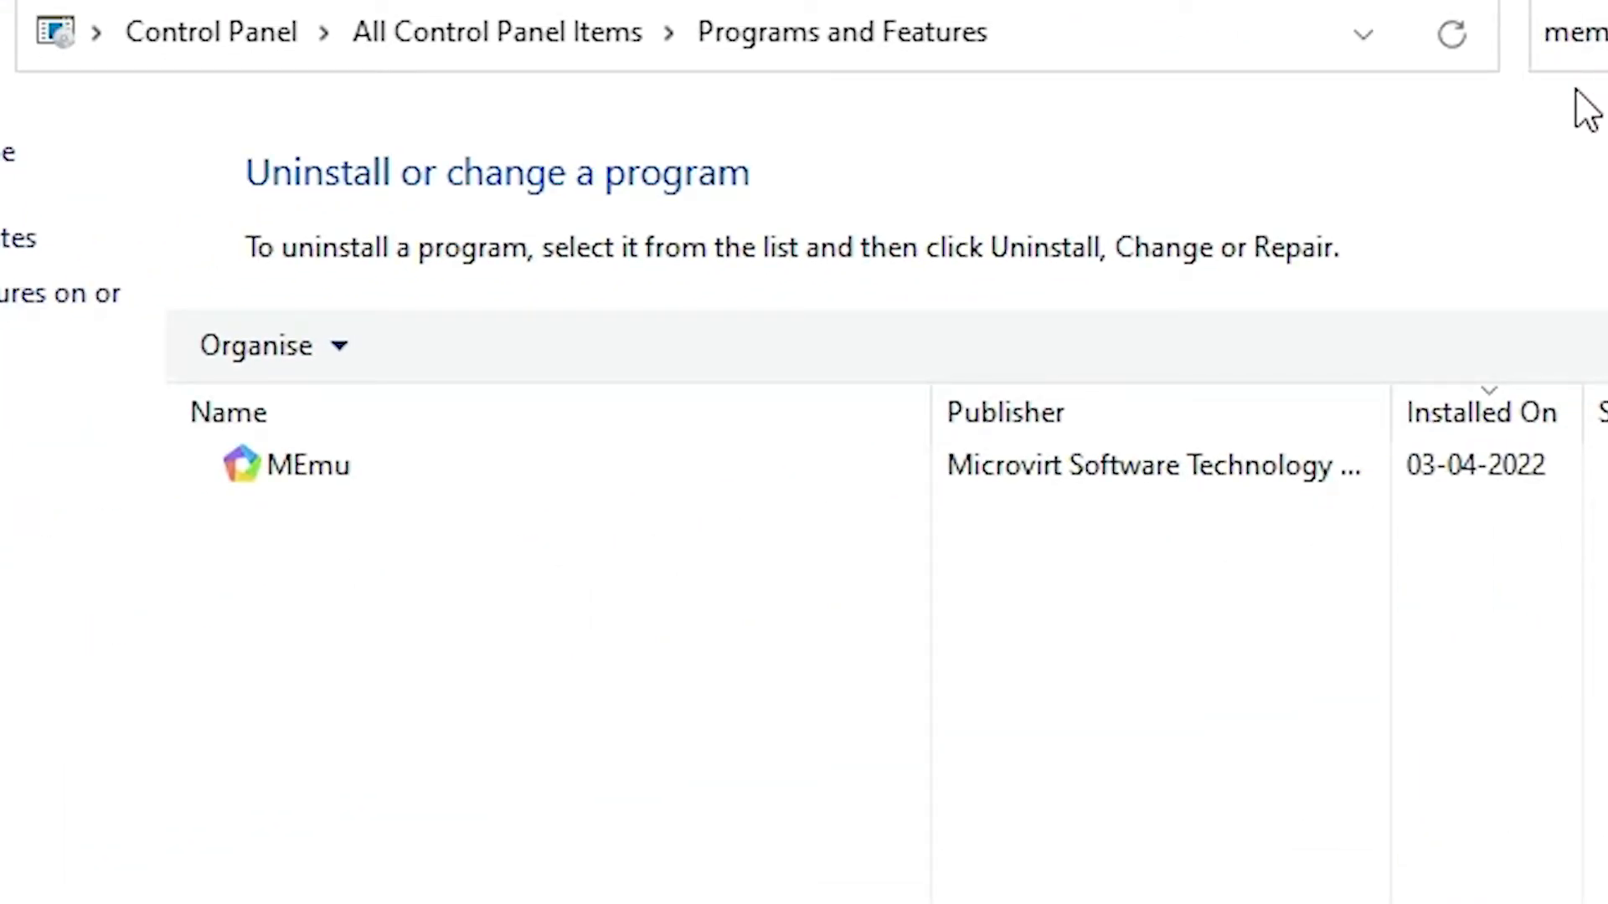
mouse_move(234, 497)
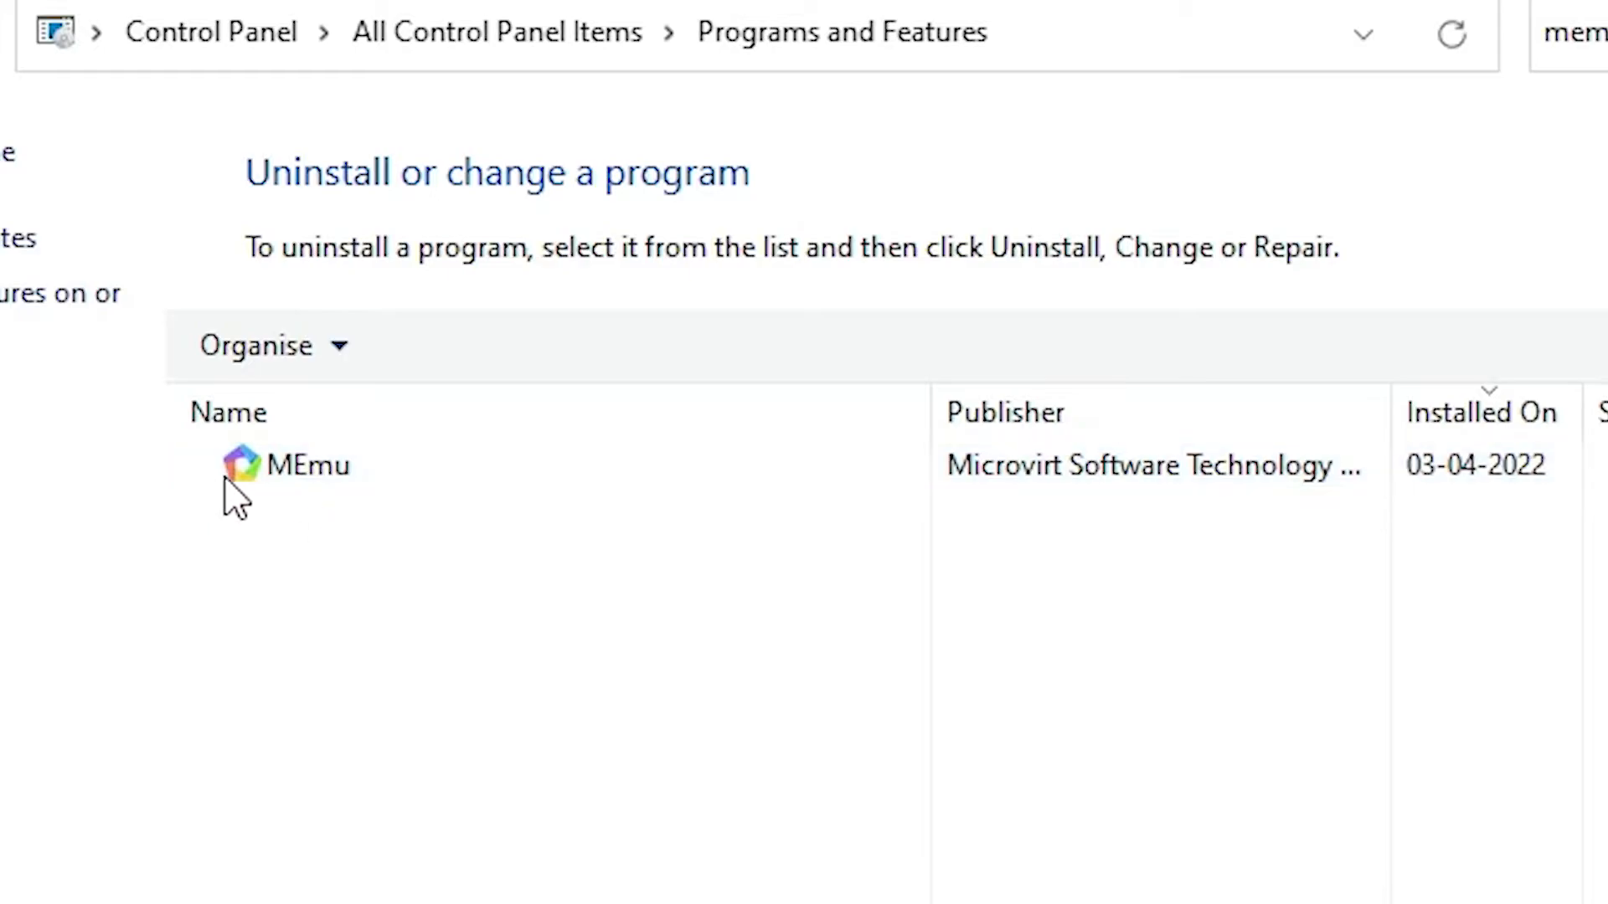
left_click(307, 465)
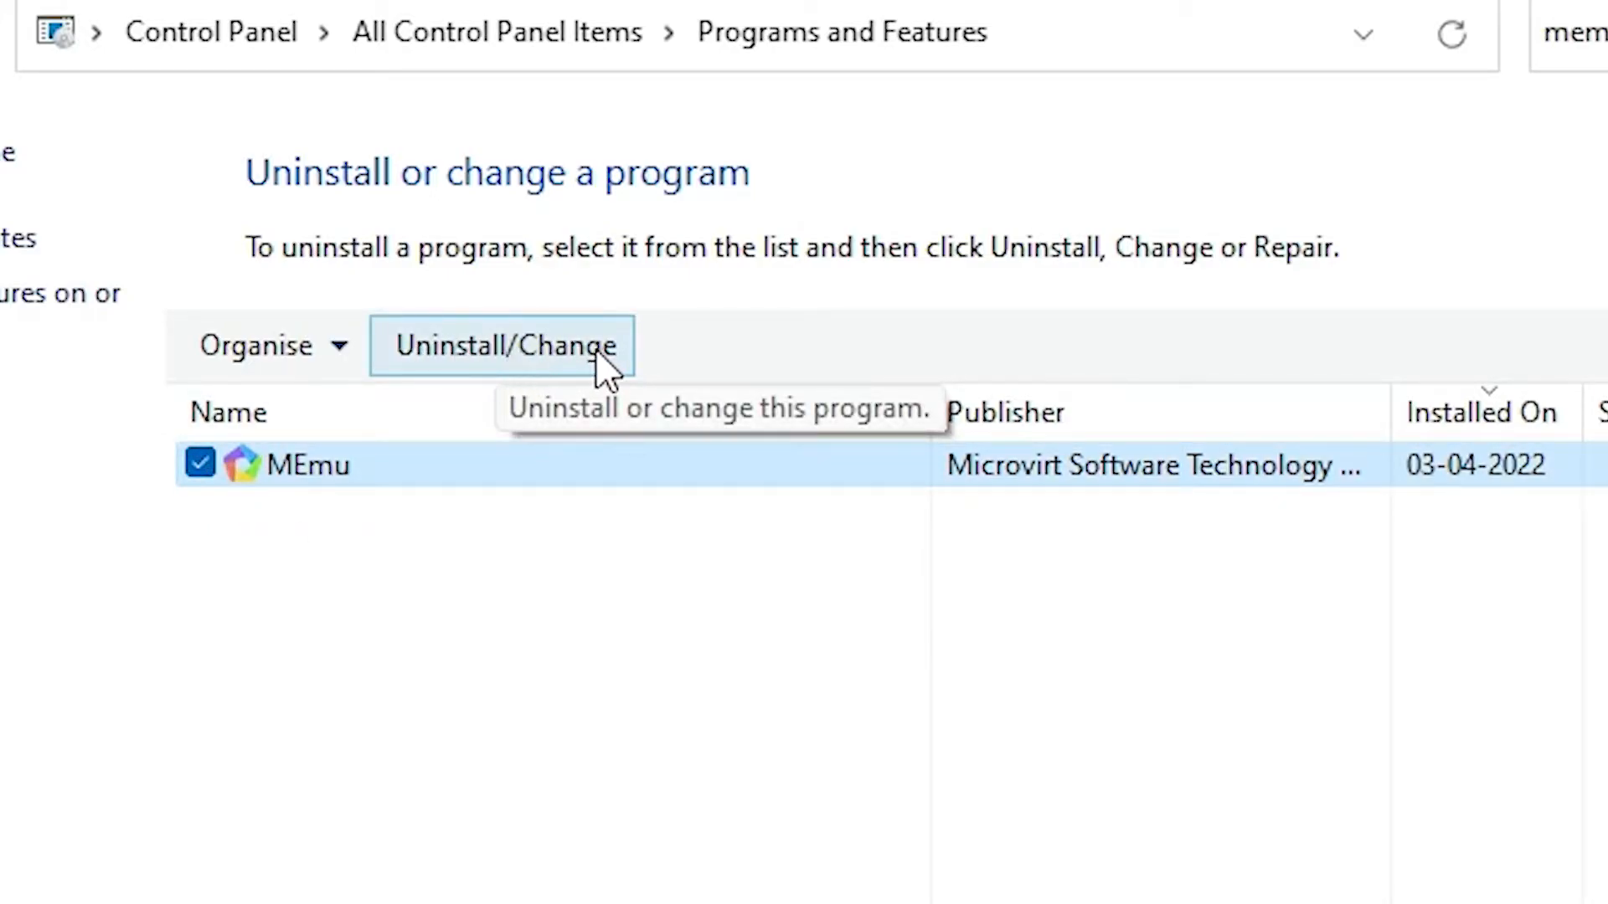
mouse_move(553, 364)
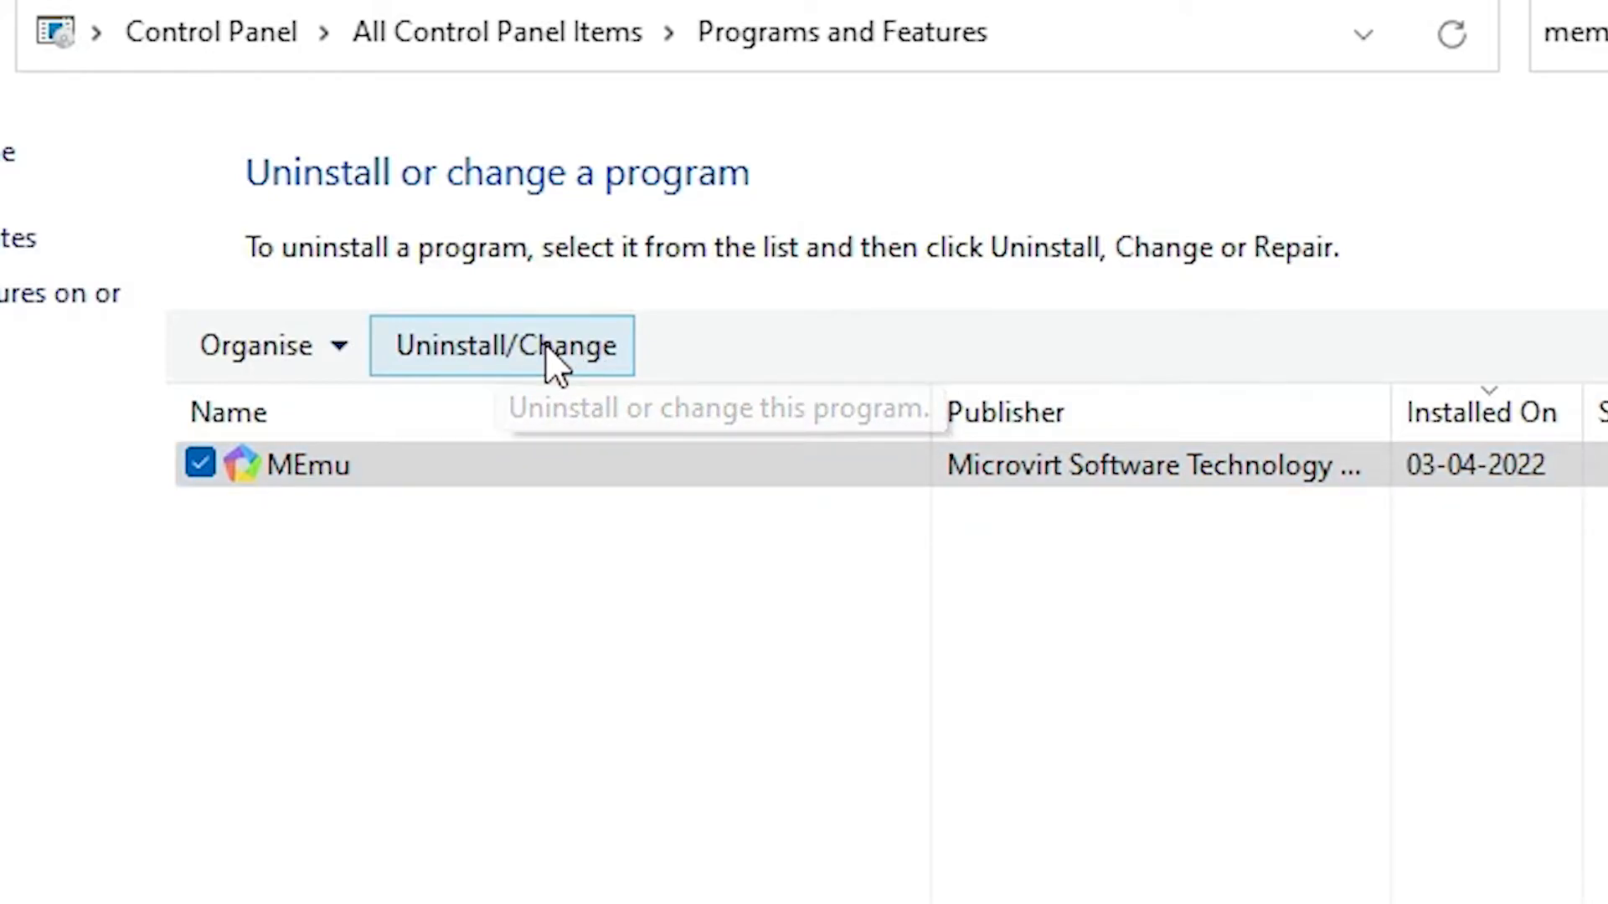
Uninstall MEmu, giving 'Game related problems' as the reason
left_click(501, 345)
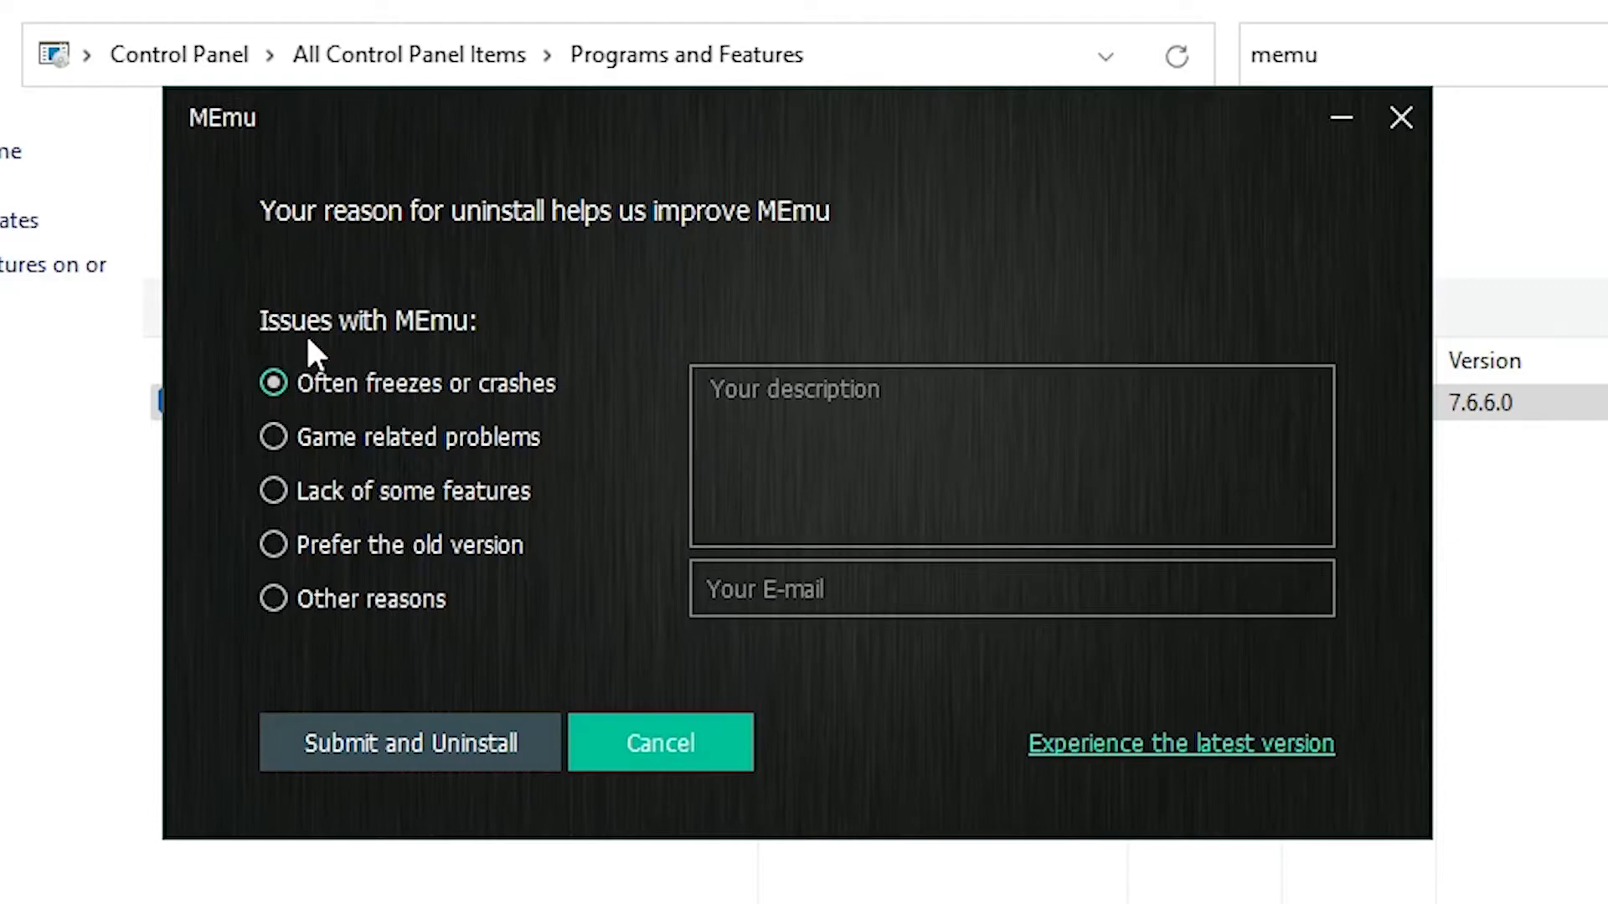
mouse_move(284, 451)
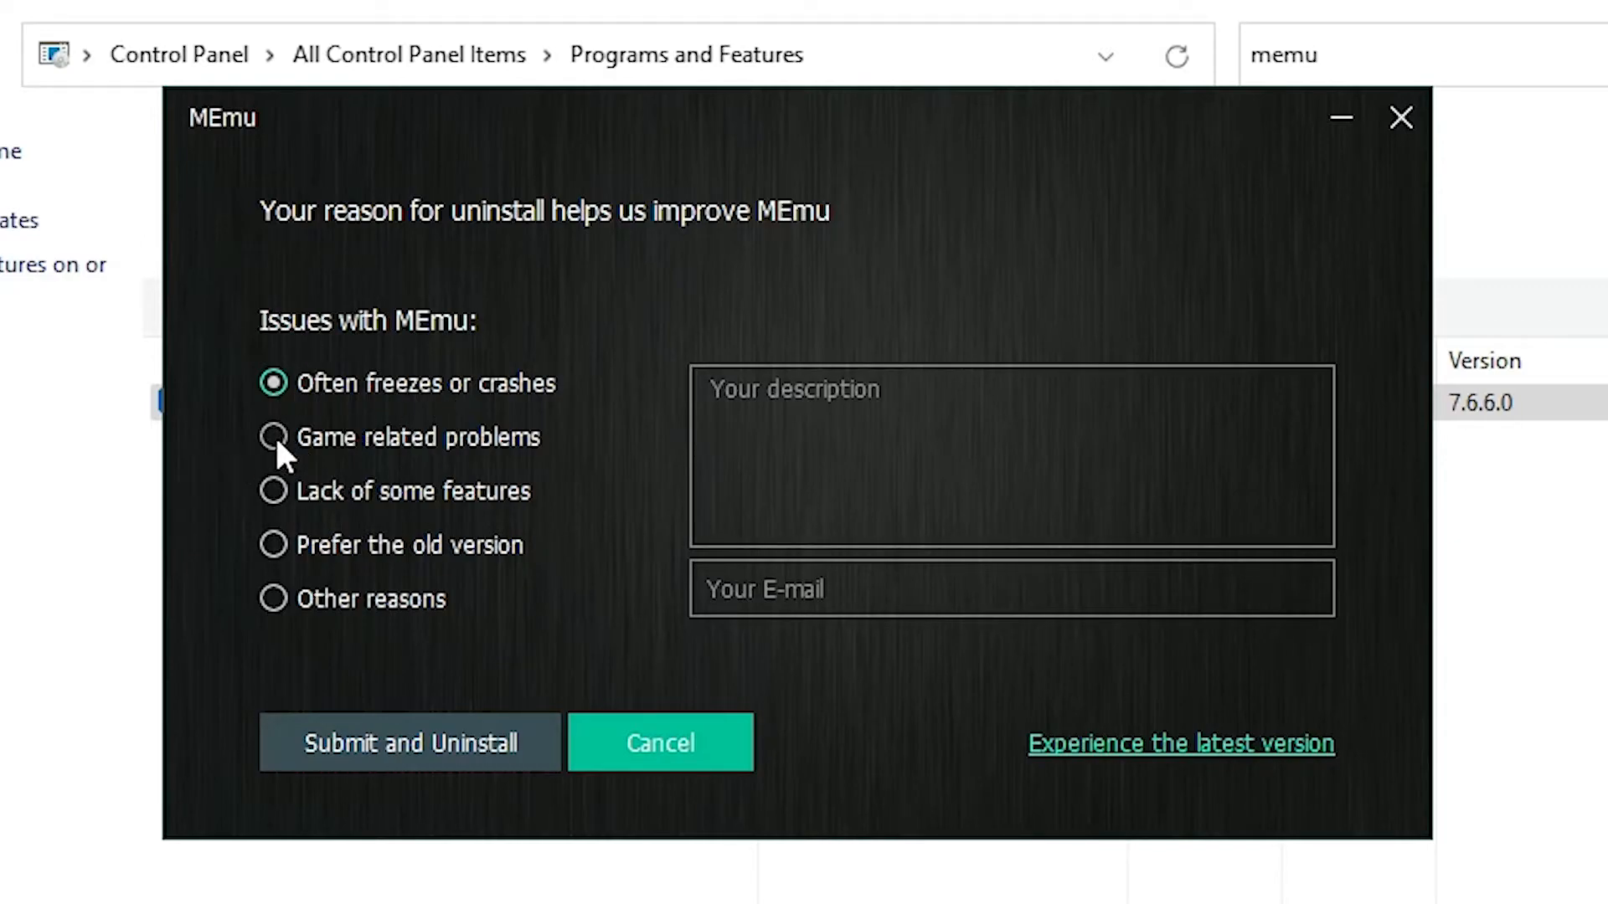
left_click(273, 437)
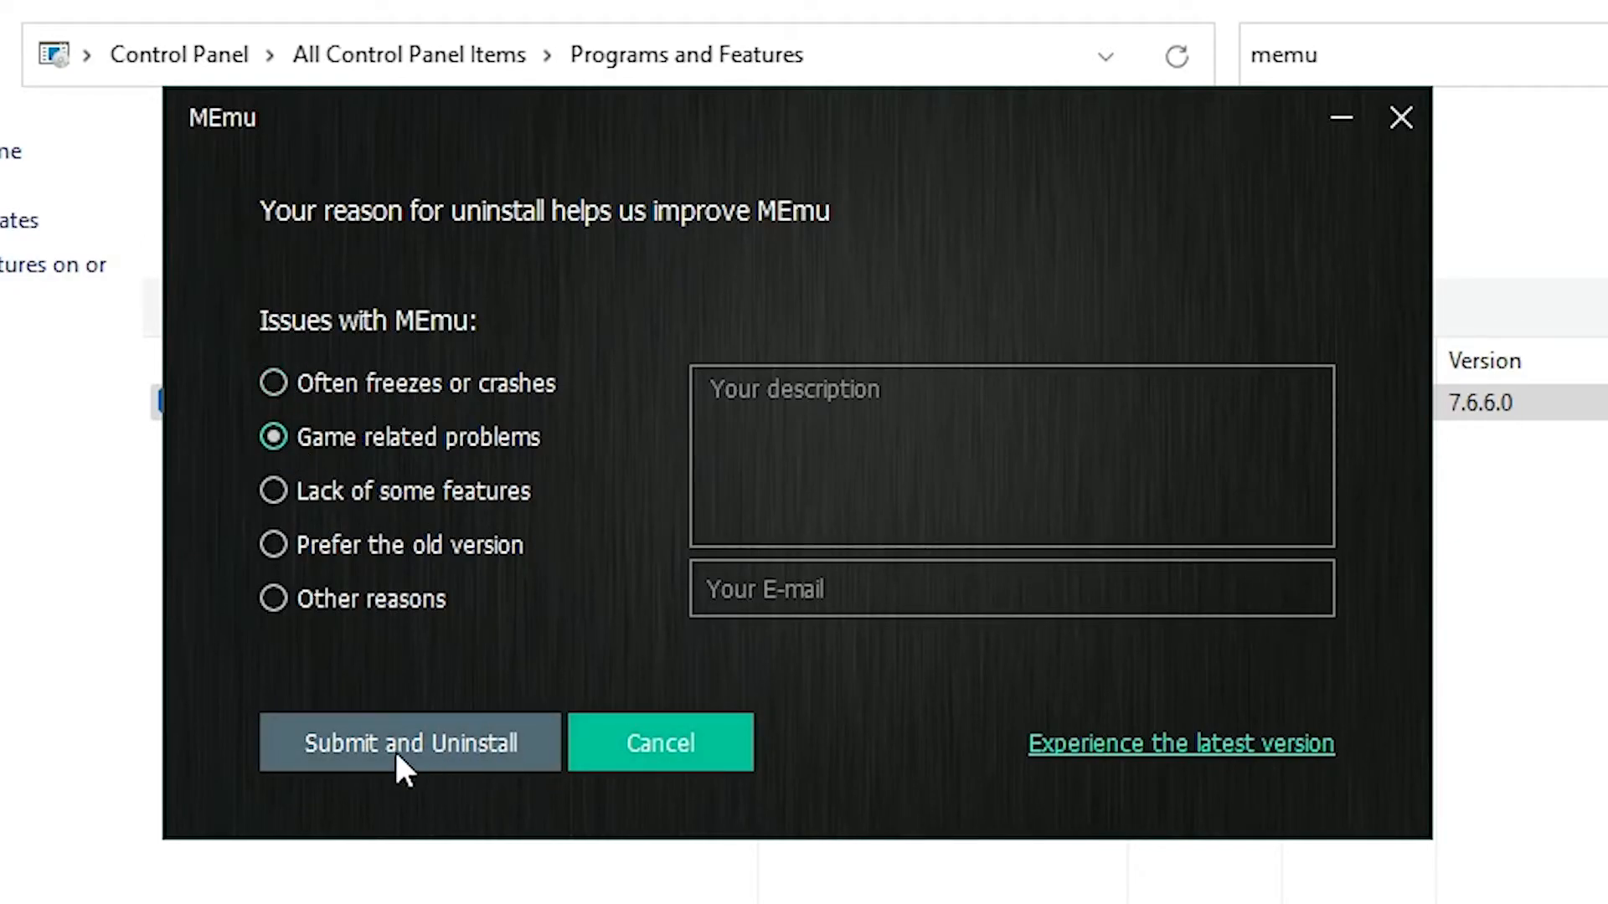
left_click(408, 743)
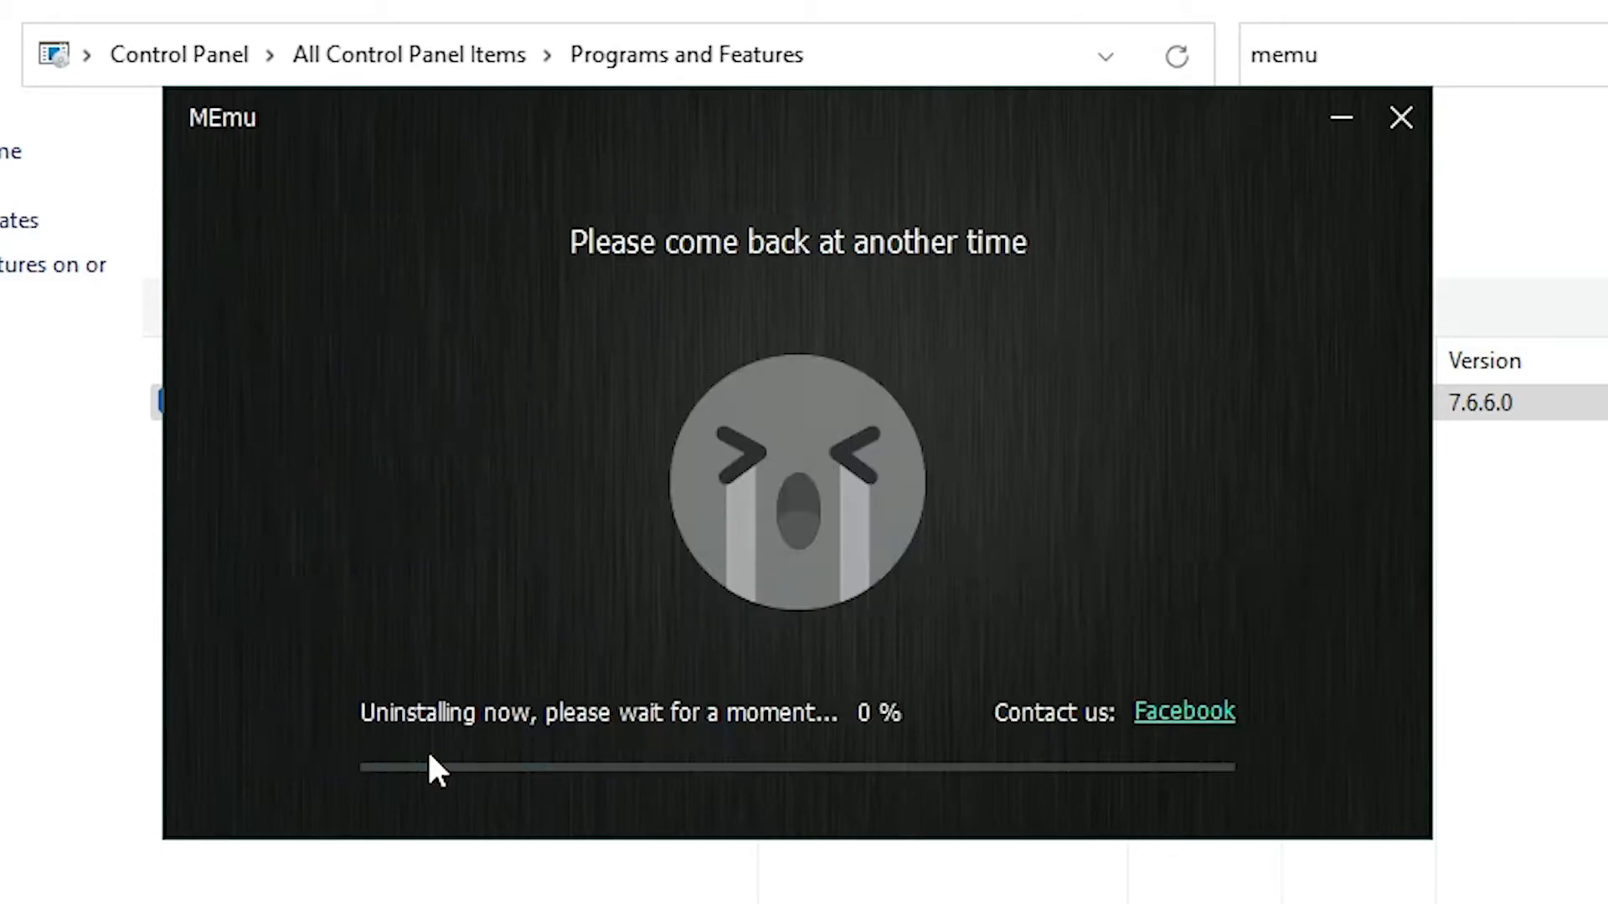
mouse_move(81, 517)
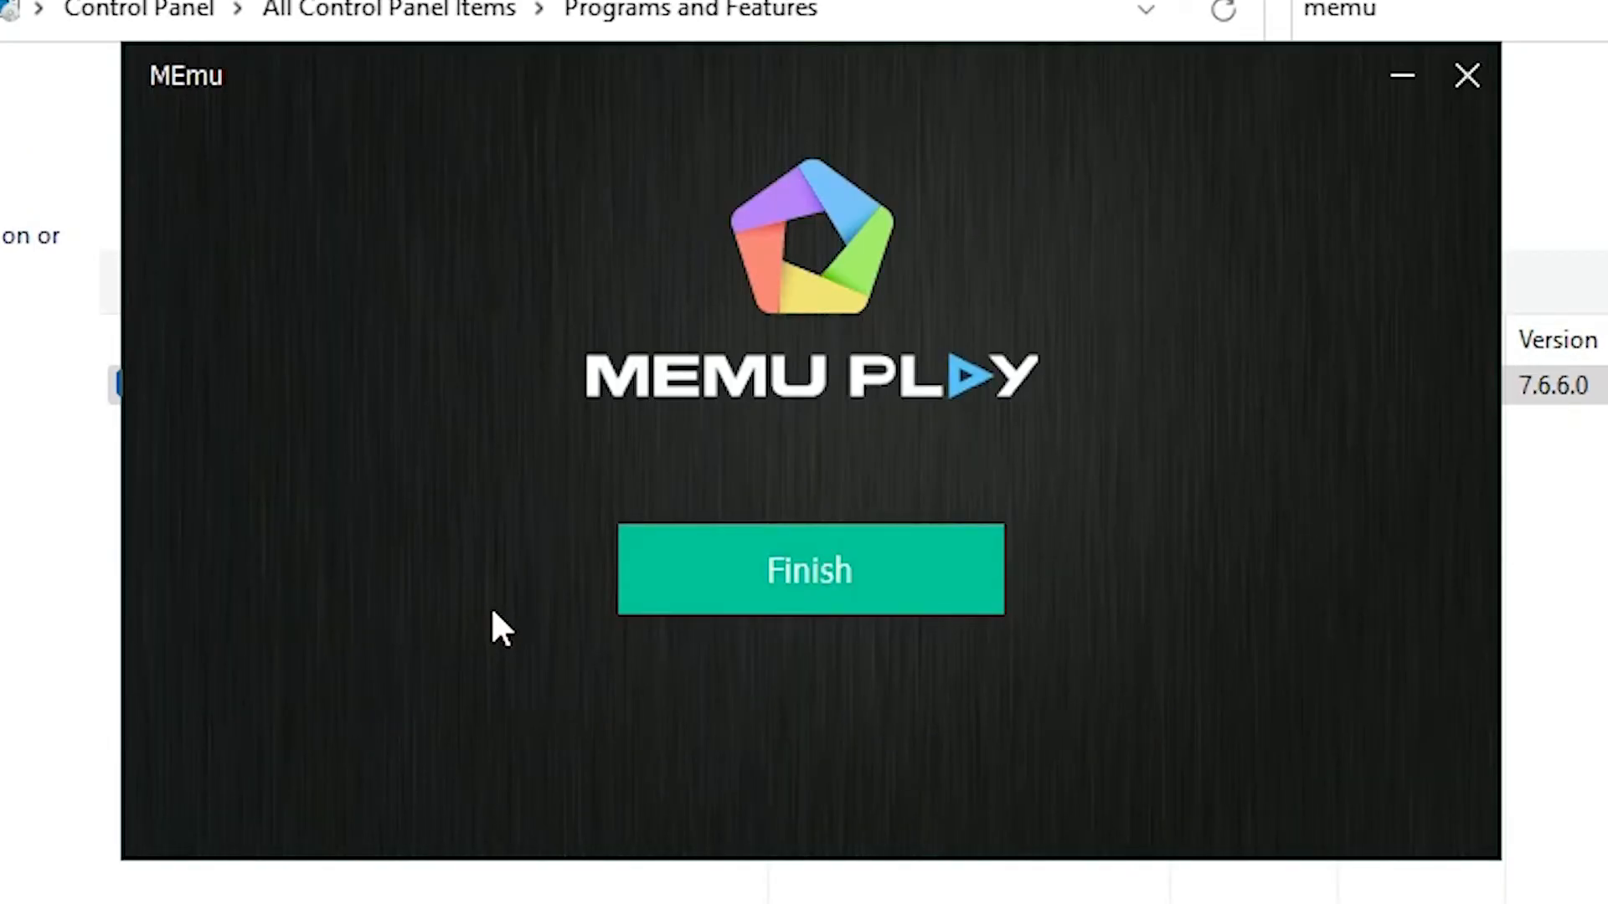
mouse_move(871, 743)
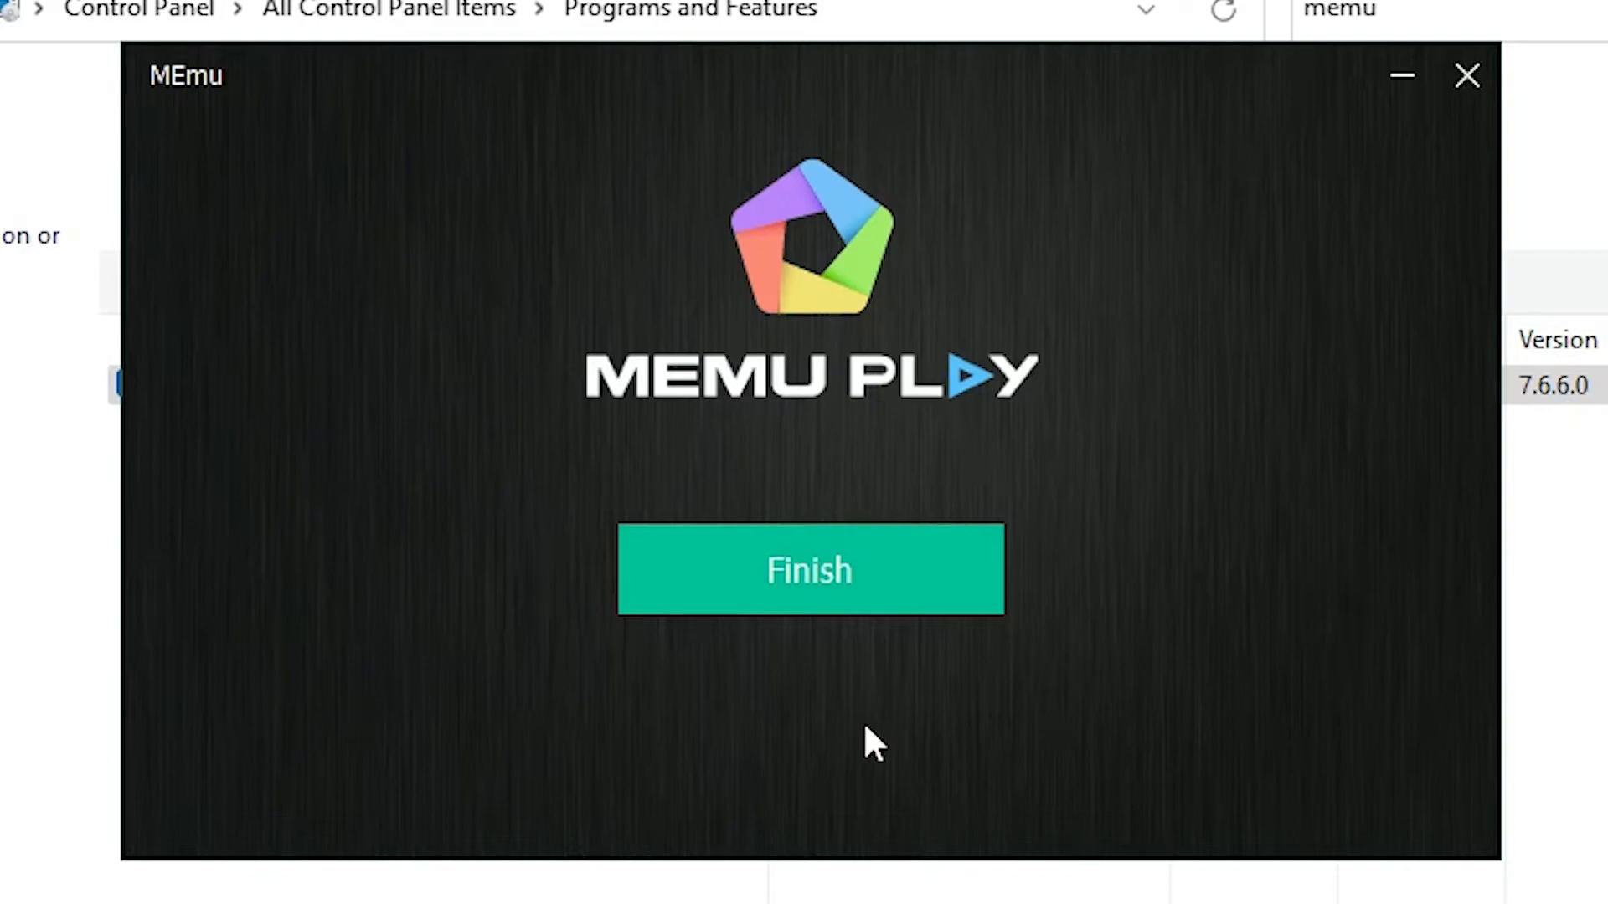
mouse_move(992, 626)
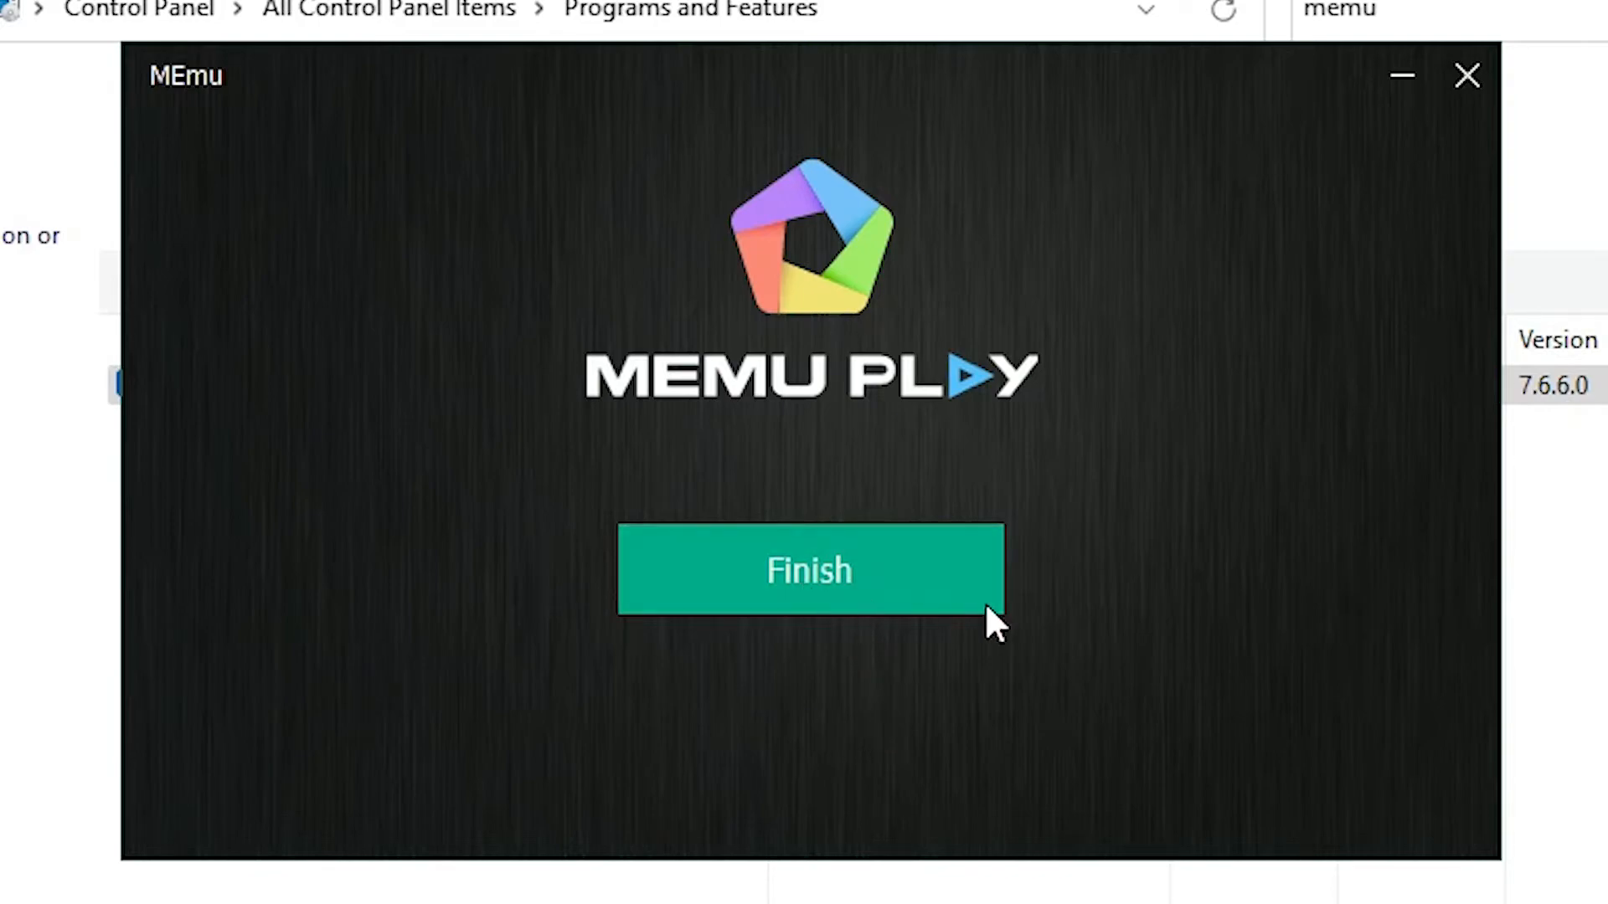
Finish the uninstaller and close the web page it opened
left_click(809, 571)
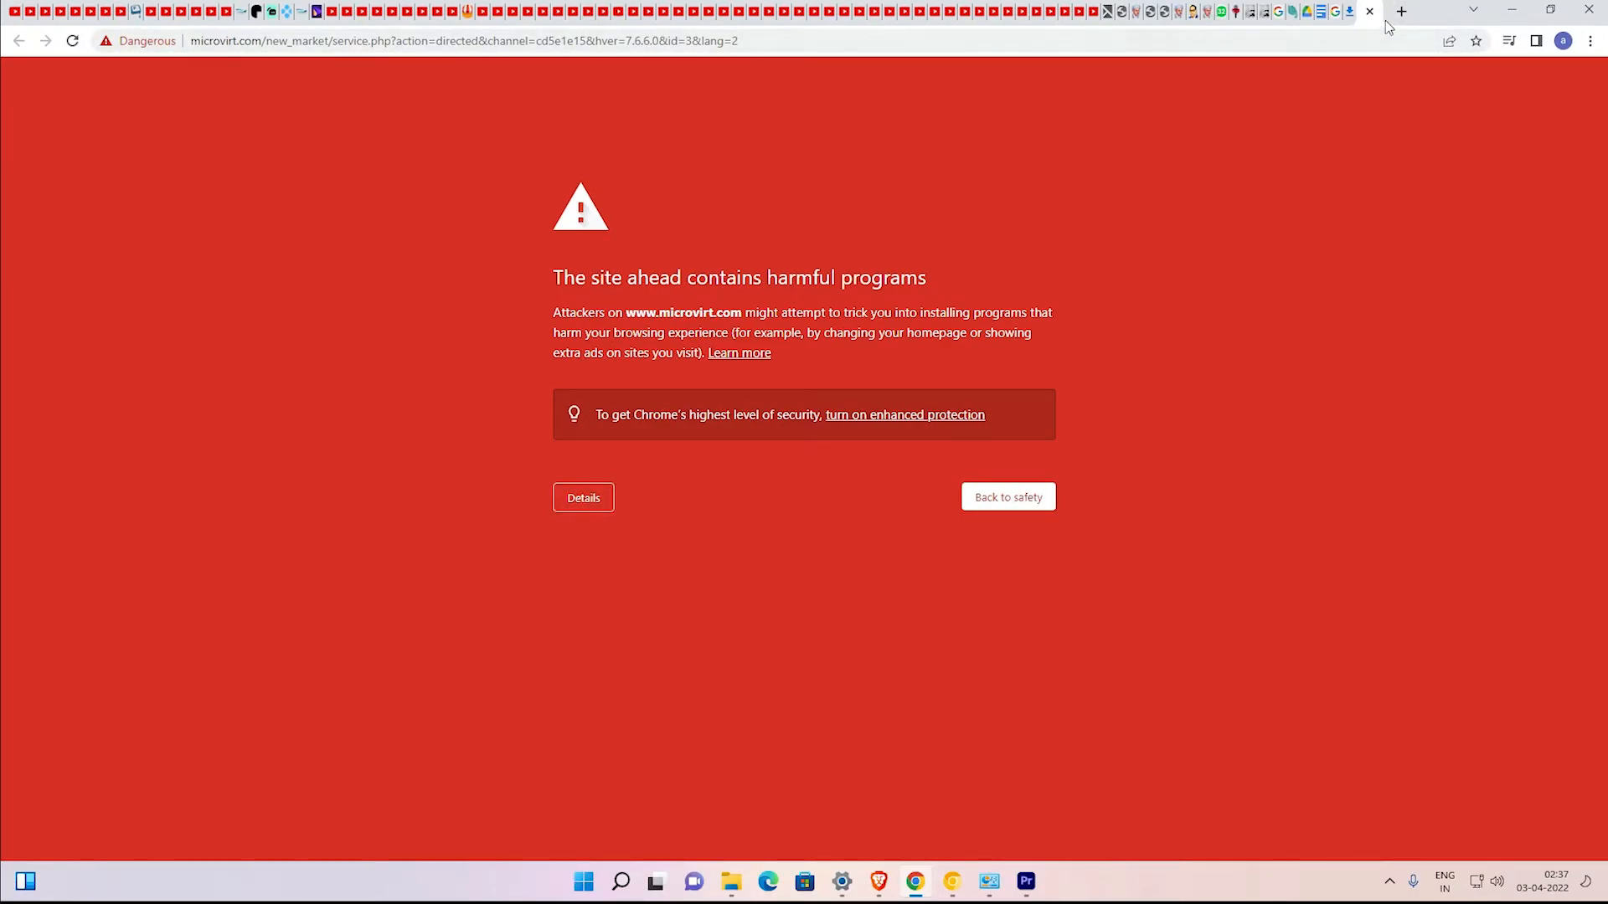
left_click(1368, 11)
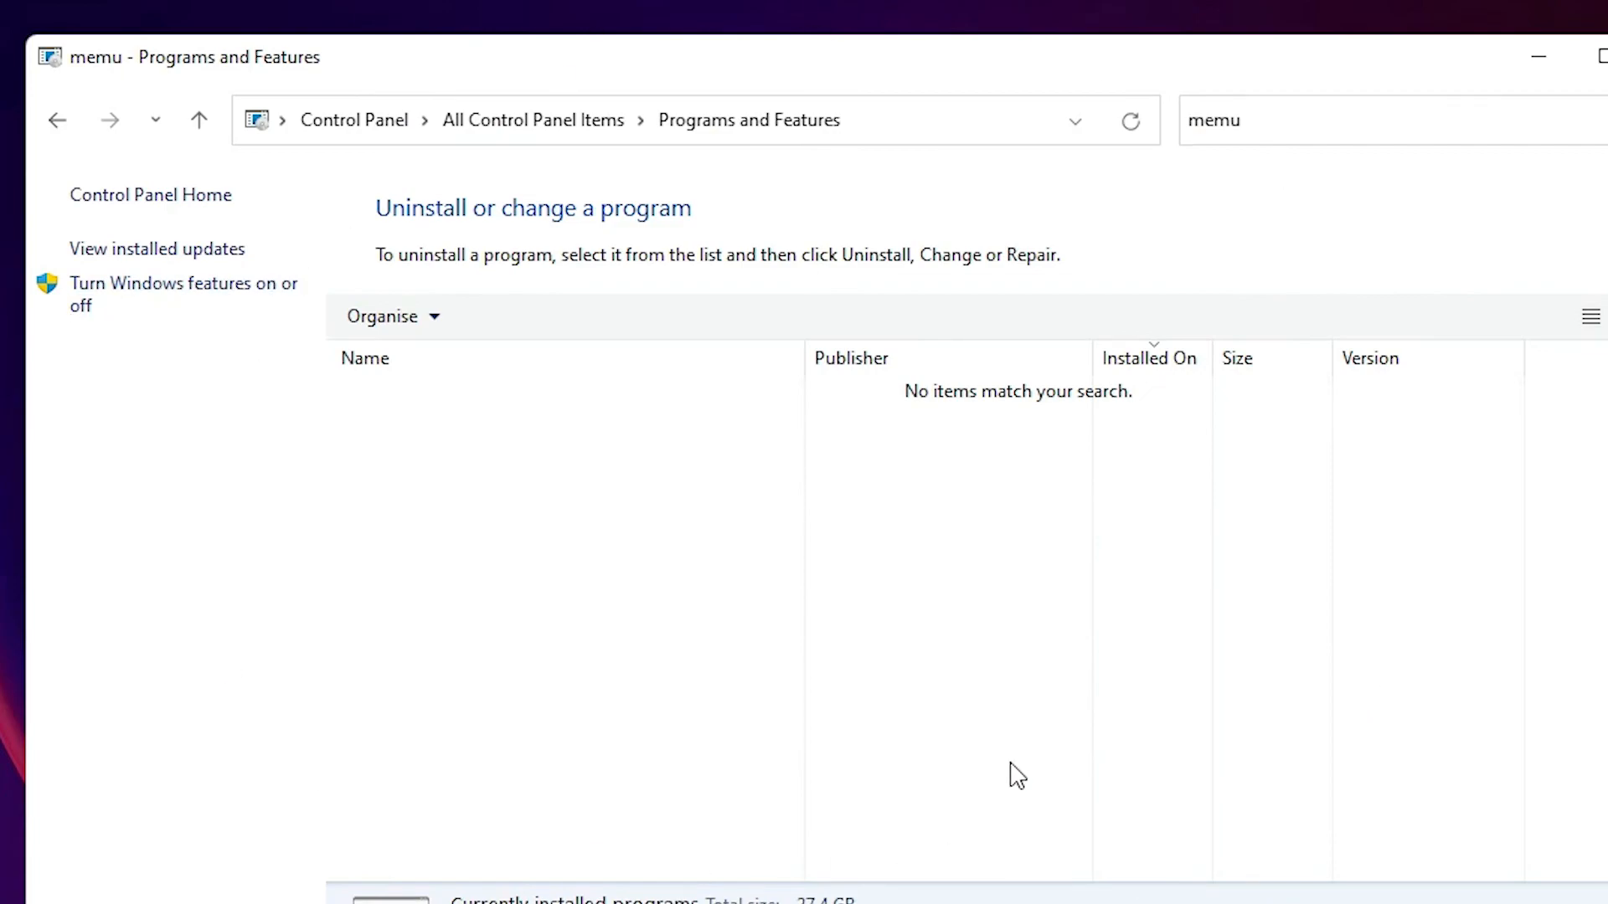
mouse_move(572, 483)
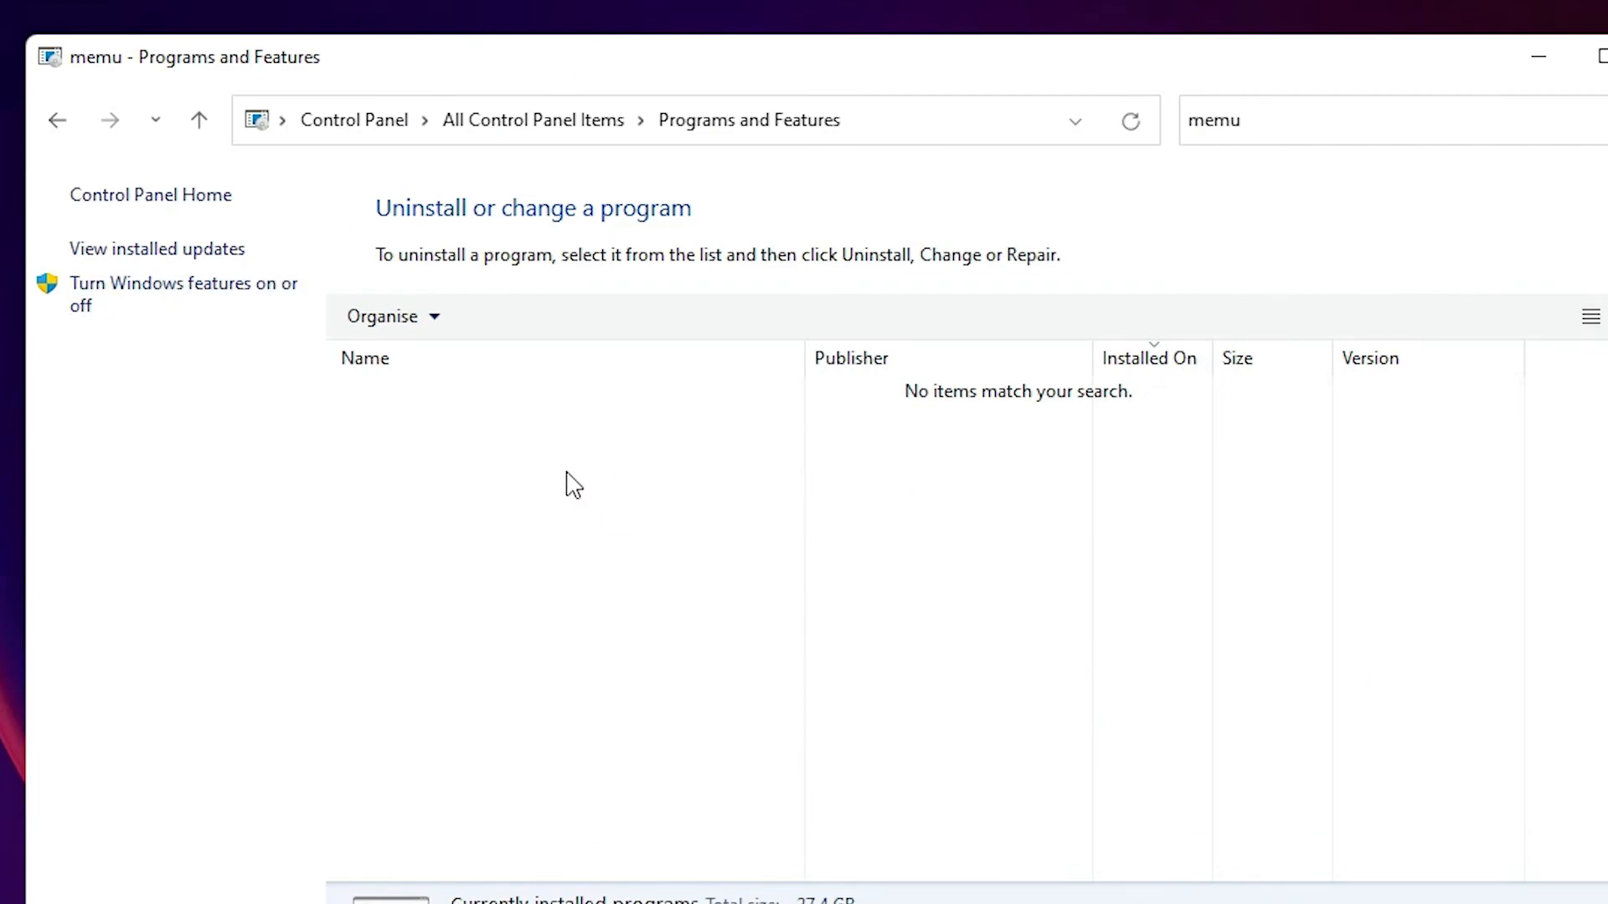